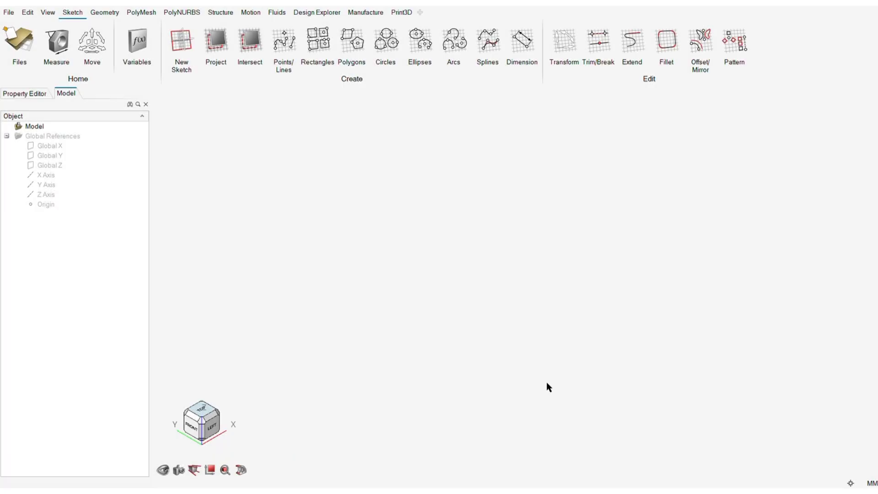
# Step: Sketch a 323 by 174 mm U-shaped clamp profile with 10 mm inner fillets on a global plane
pyautogui.click(180, 42)
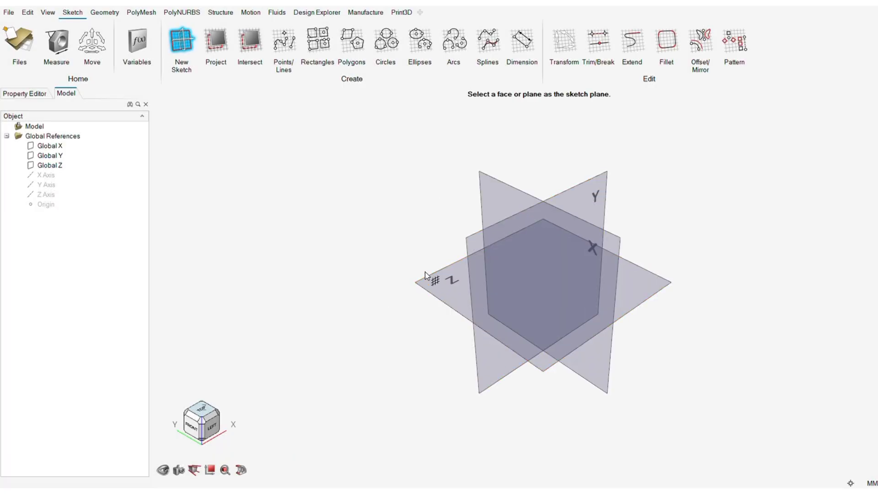
pyautogui.click(283, 46)
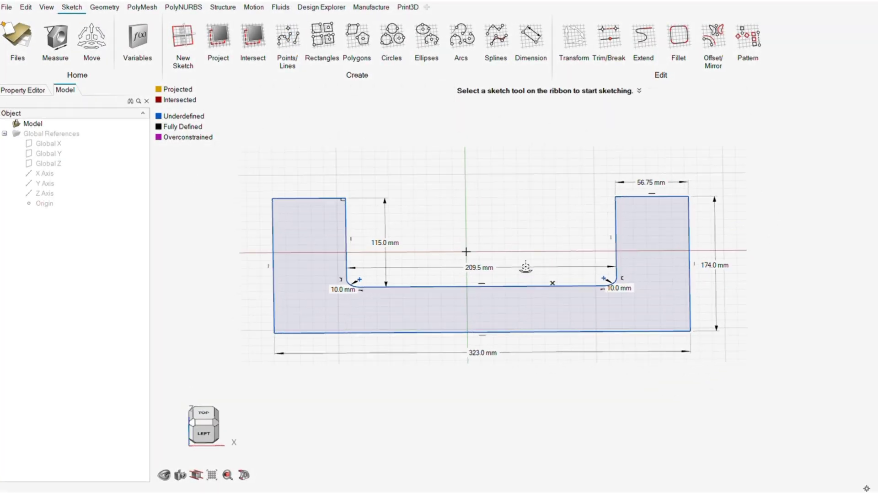
pyautogui.click(104, 7)
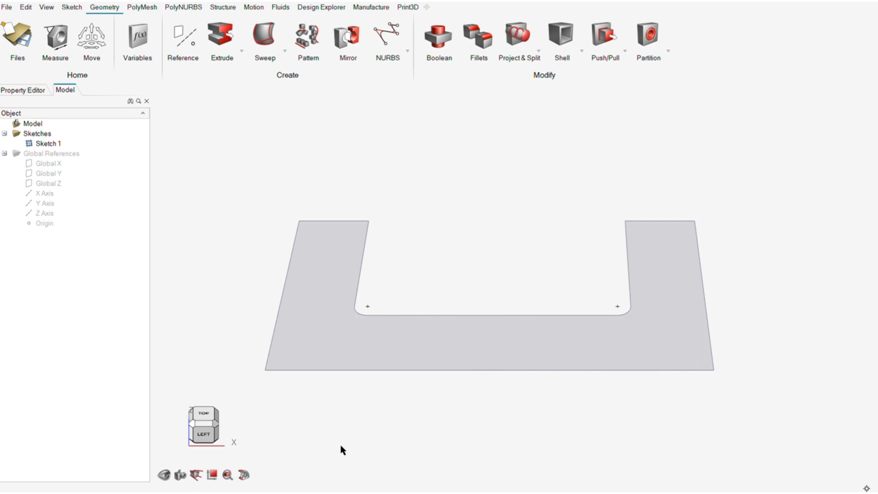
# Step: Extrude the U-shaped sketch into the solid clamp body, Part 1
pyautogui.click(221, 35)
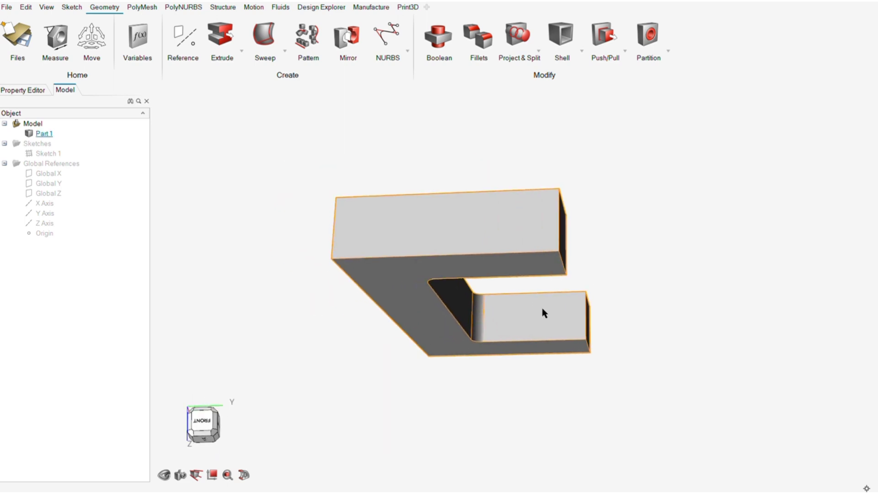
pyautogui.click(72, 7)
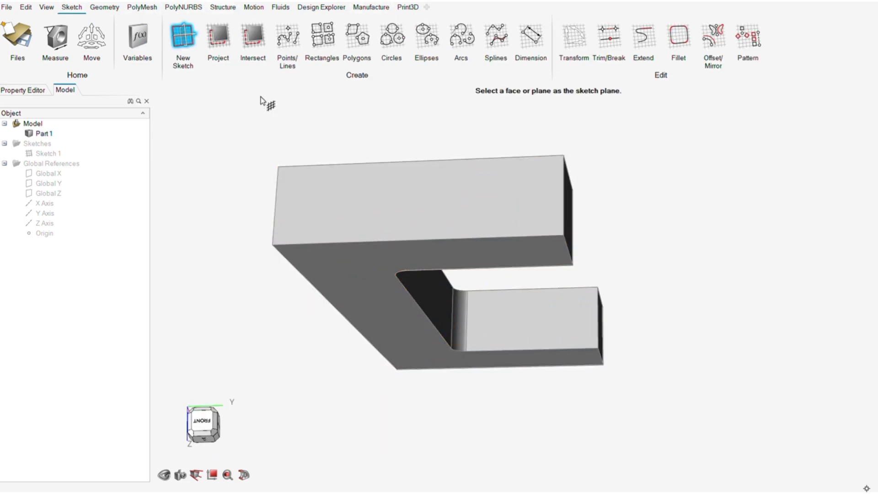
# Step: Partition a 25 mm pad off the lower jaw as Part 2, and sketch a circle on the upper arm
pyautogui.click(287, 39)
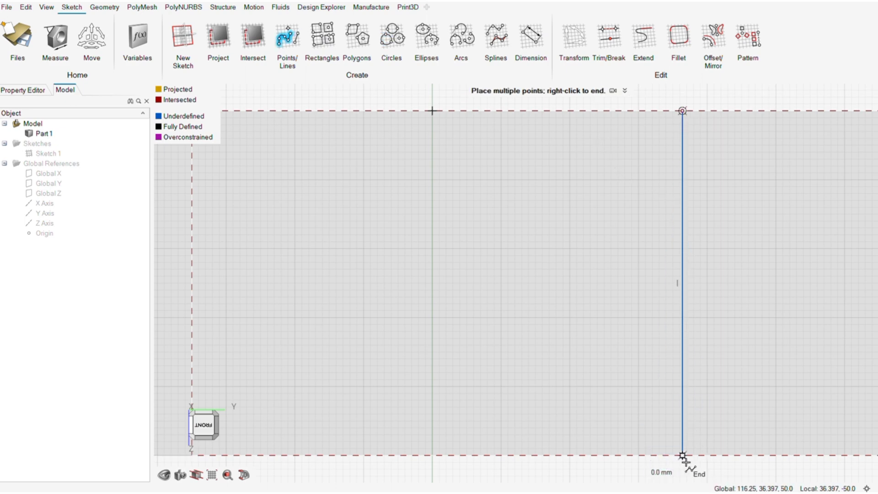
pyautogui.click(529, 40)
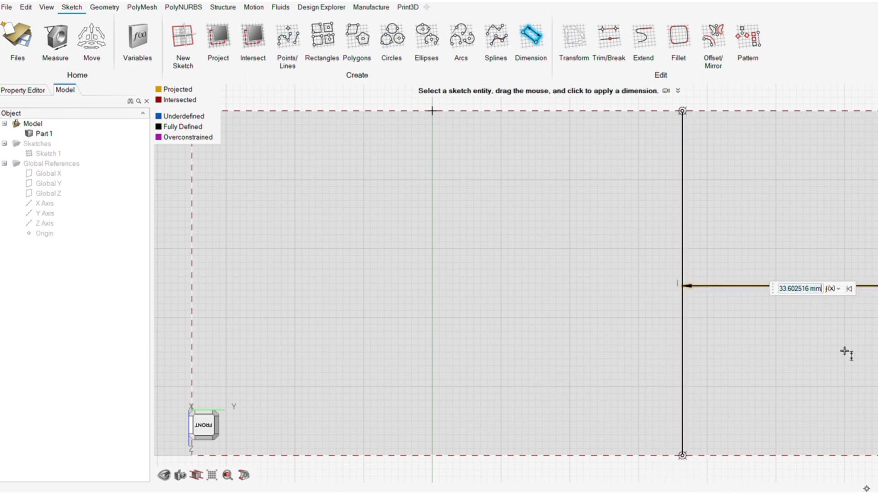
pyautogui.click(321, 36)
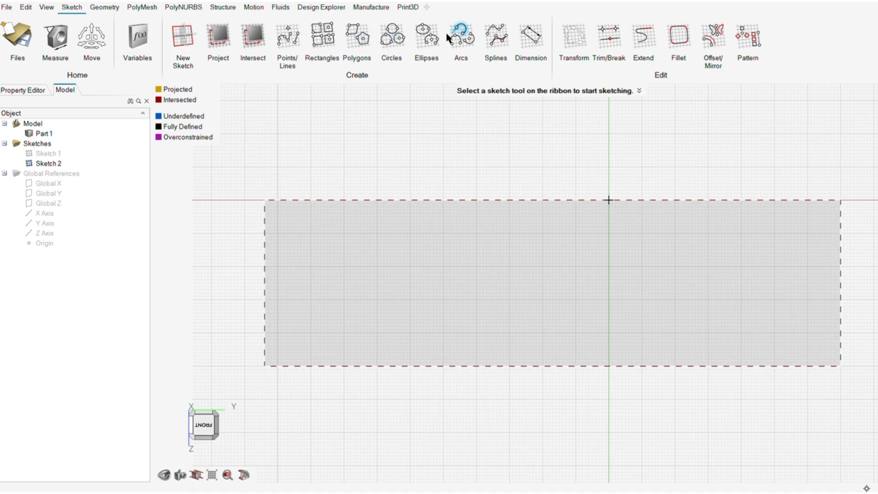
pyautogui.click(531, 39)
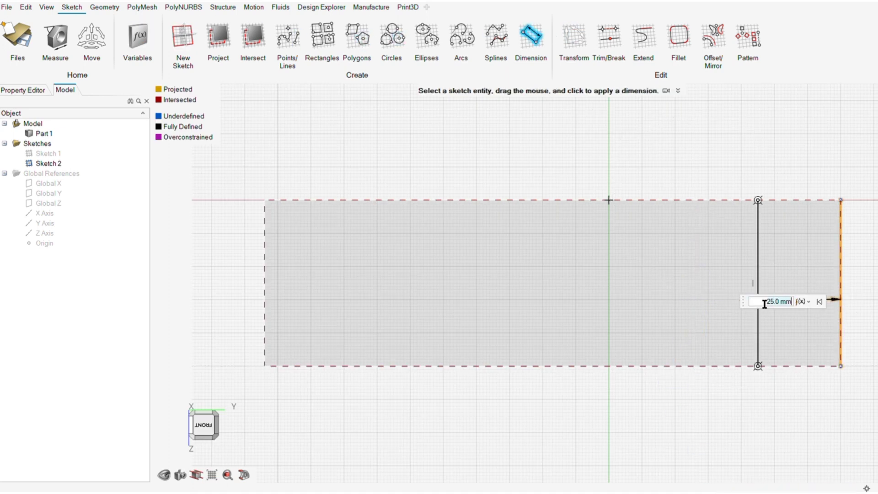
pyautogui.click(391, 37)
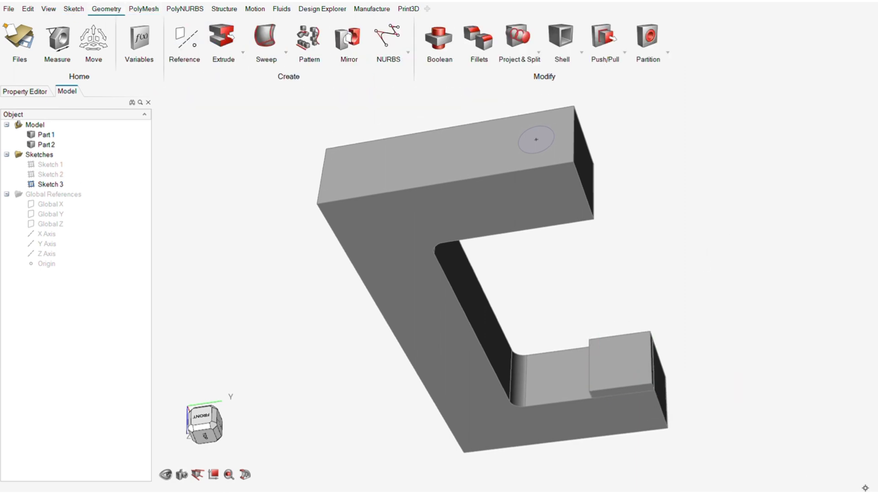
# Step: Push the circle through the upper arm into a hole with a 3 mm partition ring, Part 4
pyautogui.click(223, 37)
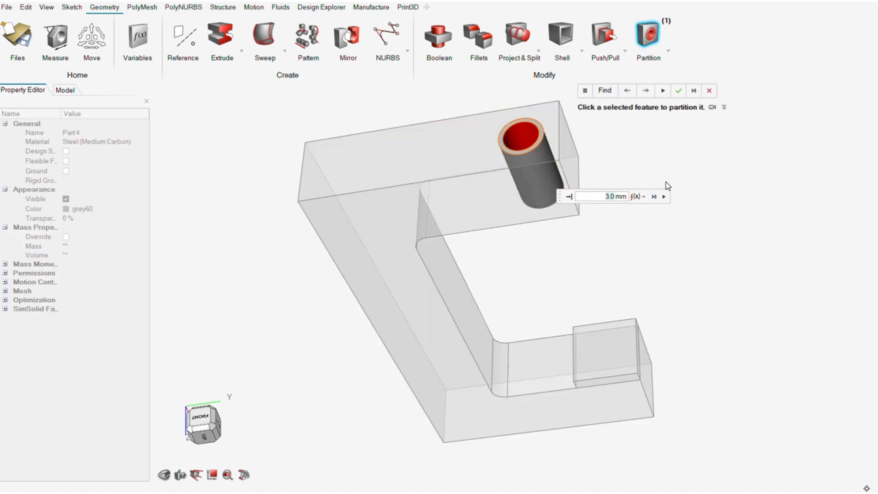
pyautogui.click(678, 90)
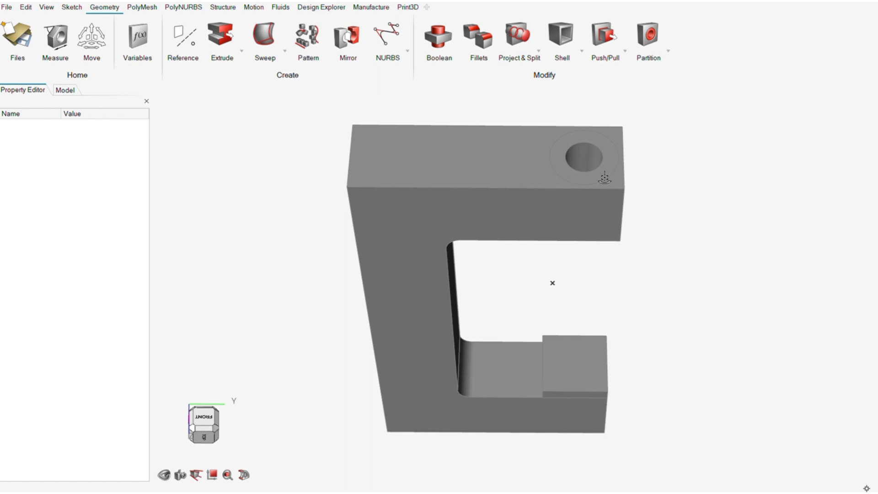
pyautogui.click(64, 91)
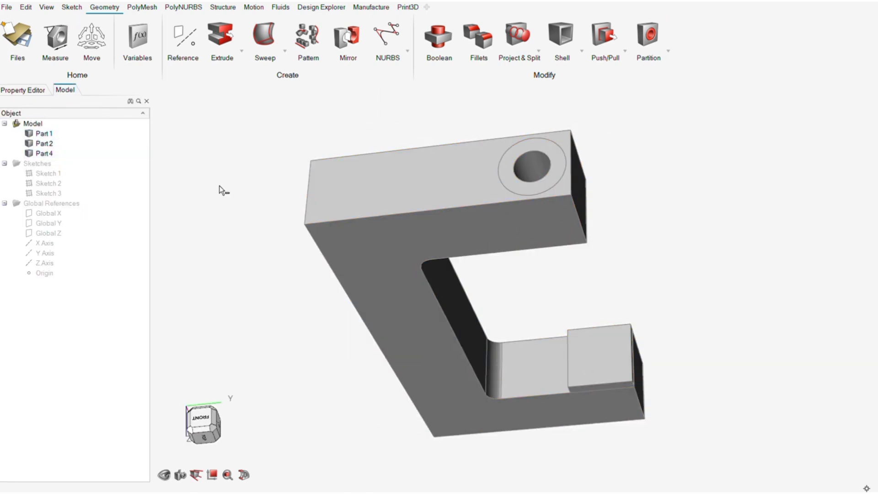
pyautogui.click(222, 7)
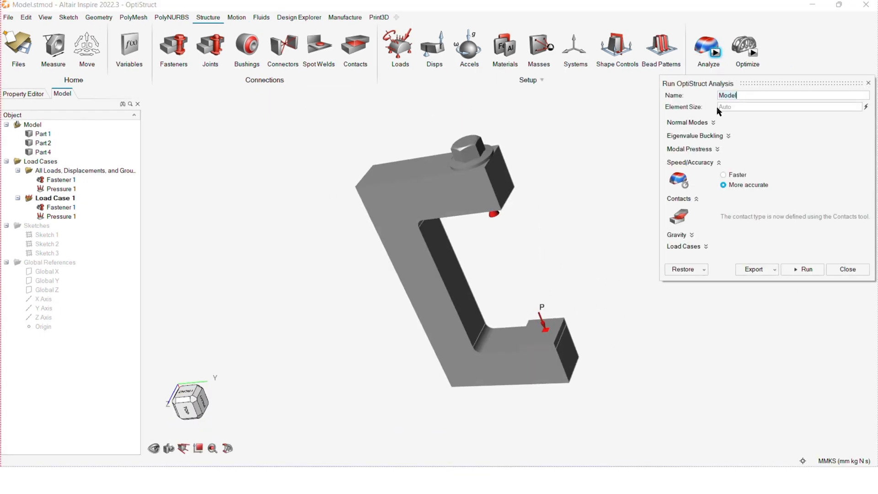
# Step: Run the OptiStruct analysis and view Load Case 1 displacement, peaking near 0.32 mm
pyautogui.click(680, 235)
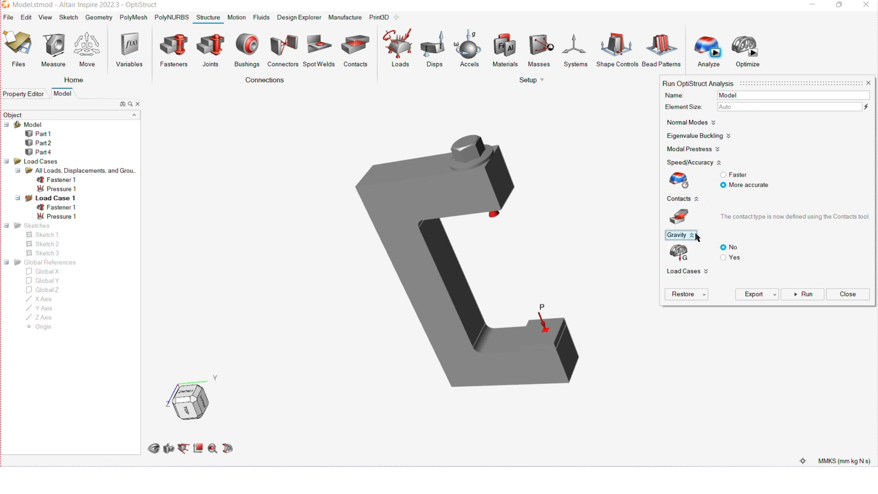
pyautogui.click(681, 234)
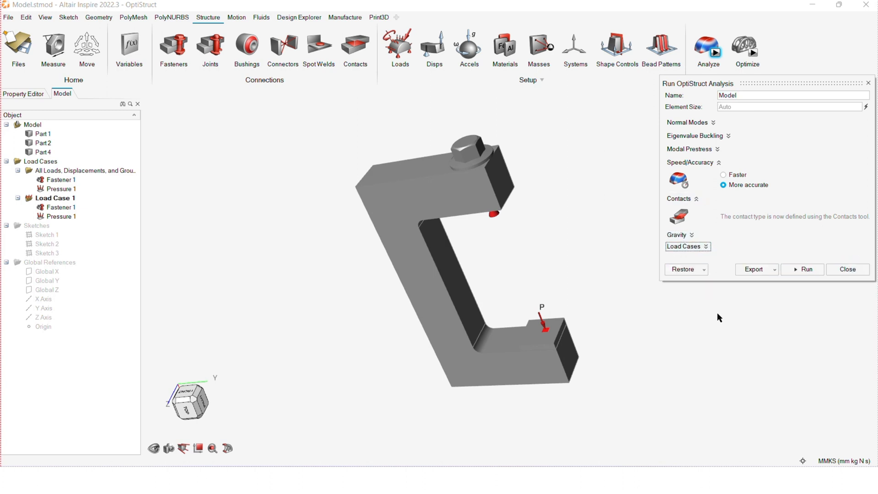
pyautogui.click(802, 269)
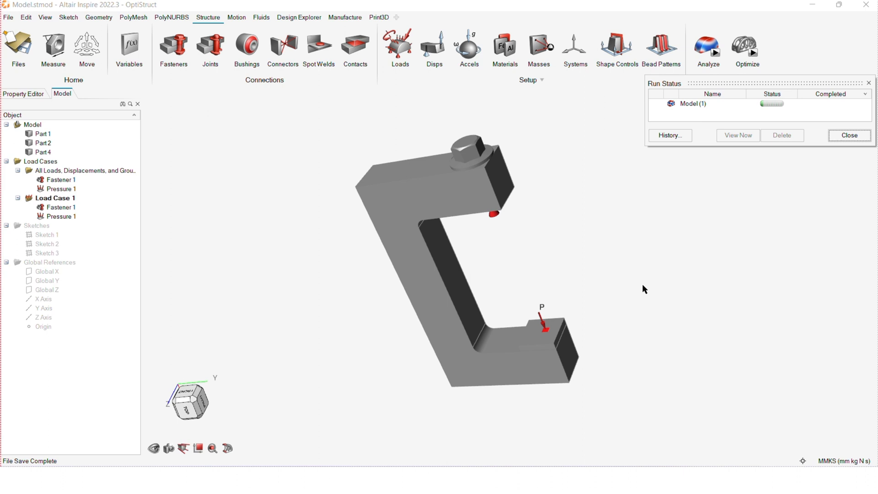
pyautogui.click(737, 135)
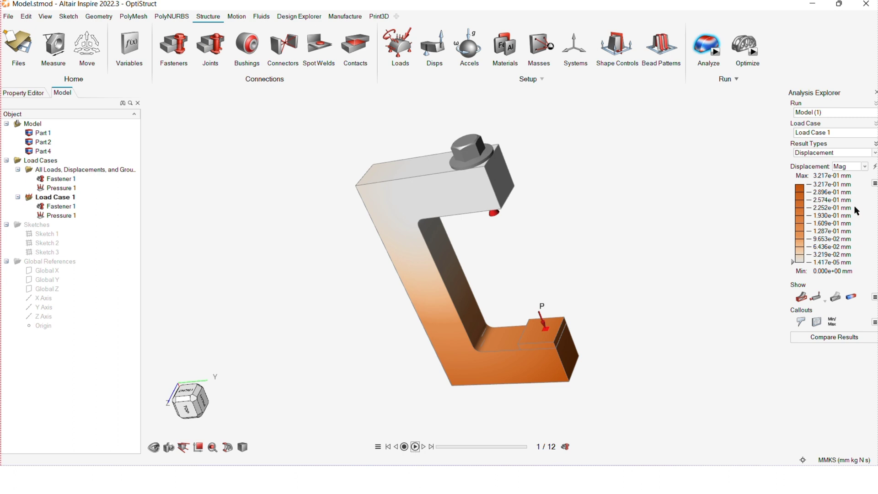
# Step: Display von Mises stress (max about 62.6 MPa), then factor of safety (minimum 5.6)
pyautogui.click(831, 152)
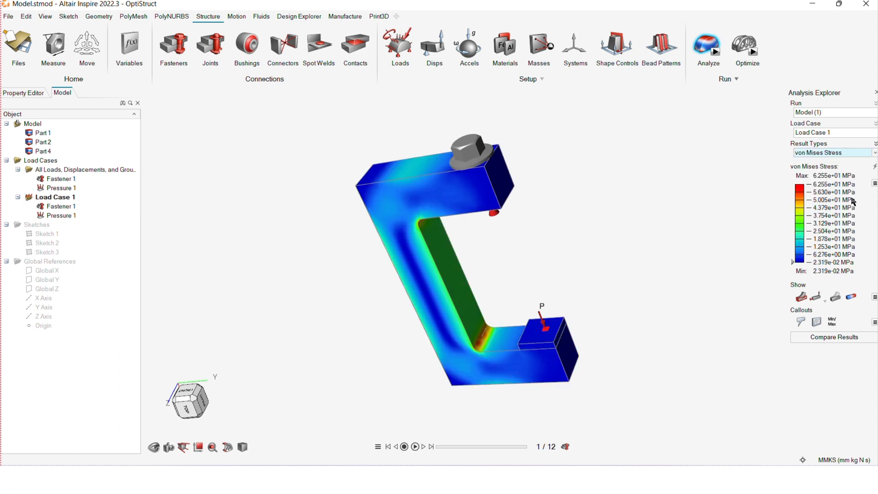
pyautogui.moveTo(851, 202)
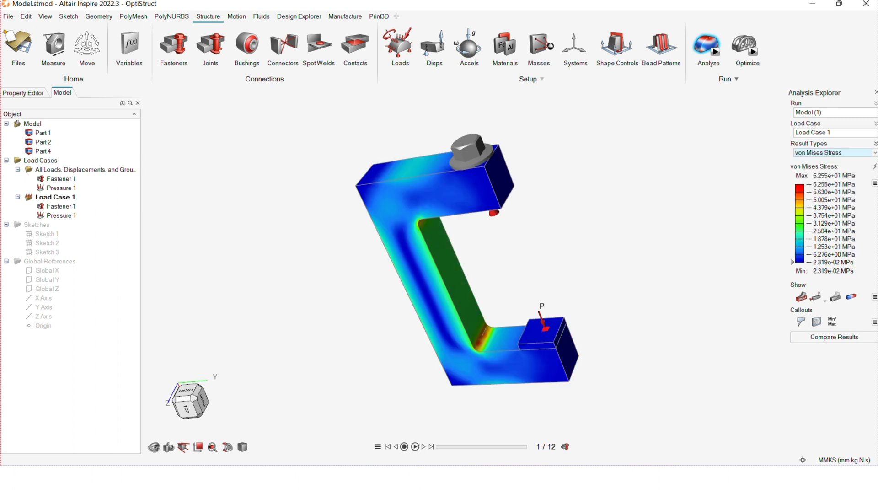
pyautogui.click(833, 153)
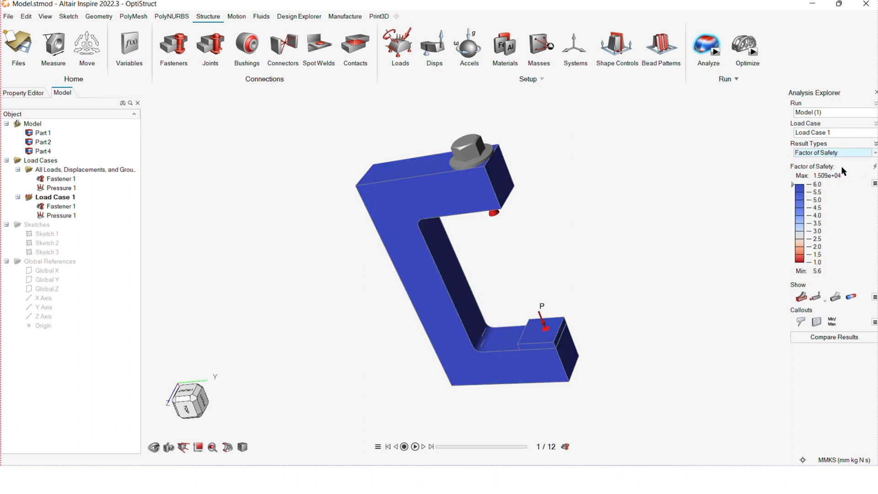
pyautogui.moveTo(832, 272)
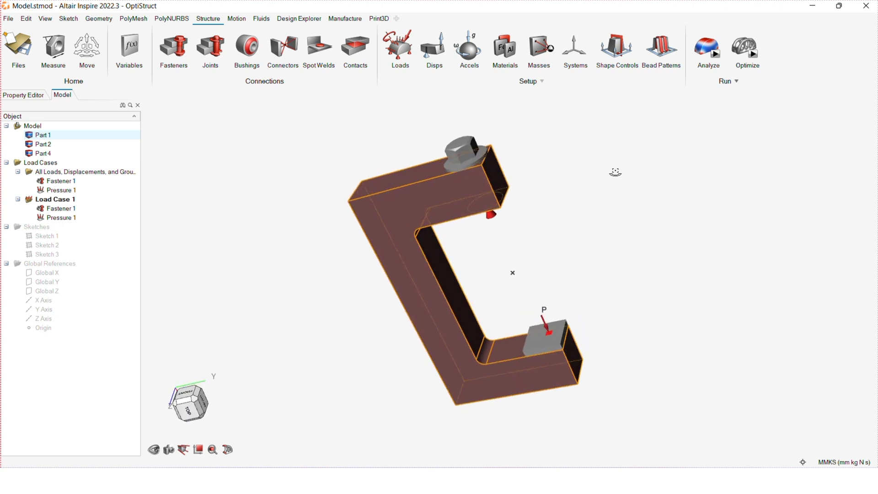
# Step: Add a Split Draw shape control to the Part 1 design space
pyautogui.moveTo(615, 171); pyautogui.dragTo(642, 217)
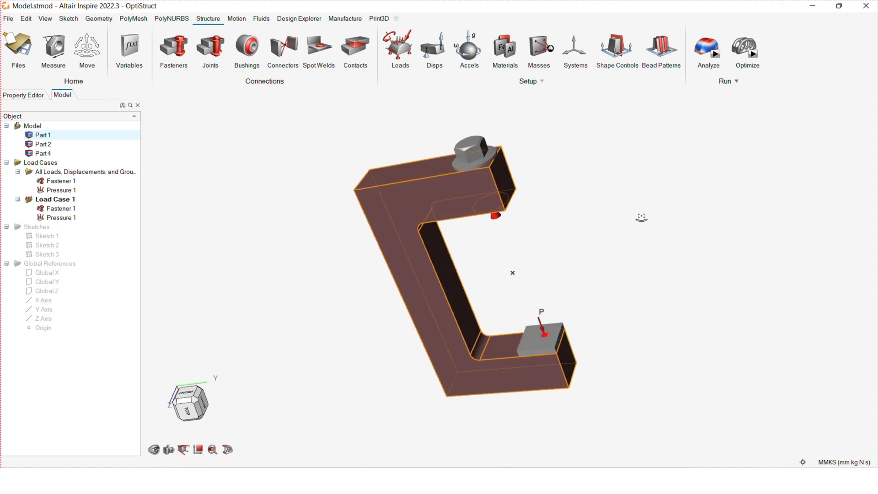
pyautogui.click(616, 48)
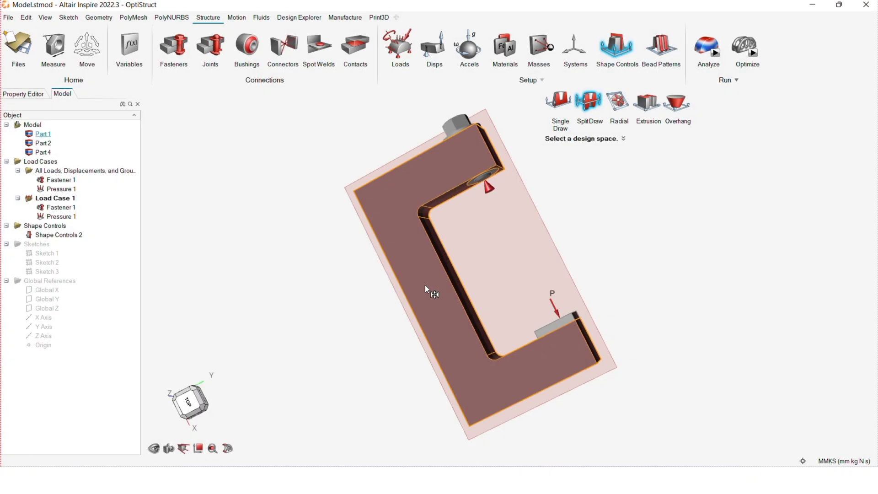
pyautogui.click(588, 102)
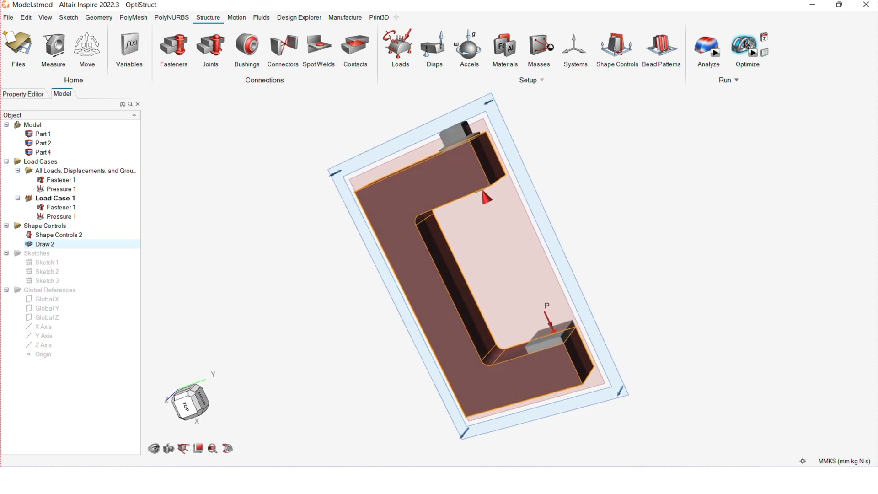
pyautogui.click(747, 47)
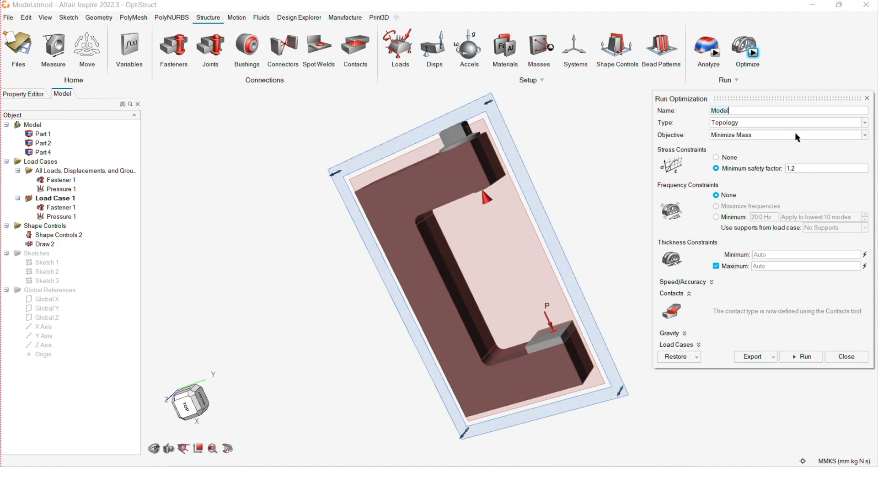
# Step: Limit thickness to 20 mm minimum and 40 mm maximum, then run the optimization
pyautogui.click(826, 168)
pyautogui.write('2')
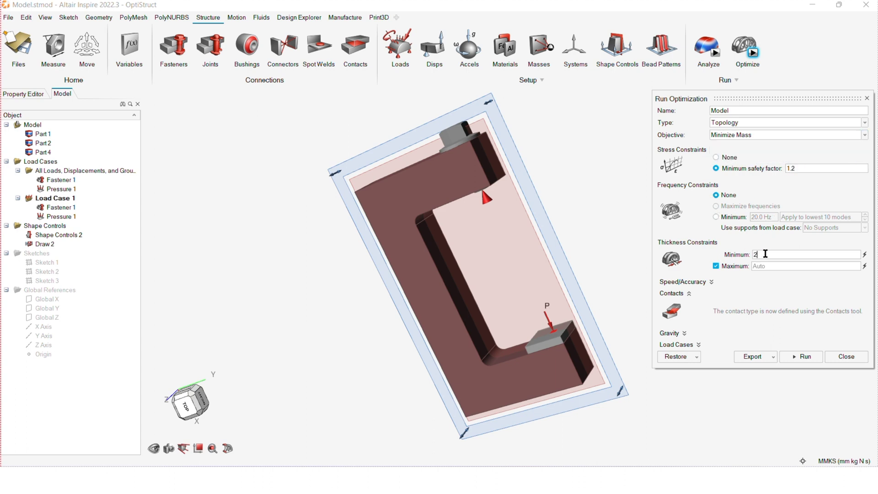
pyautogui.write('40.0 mm')
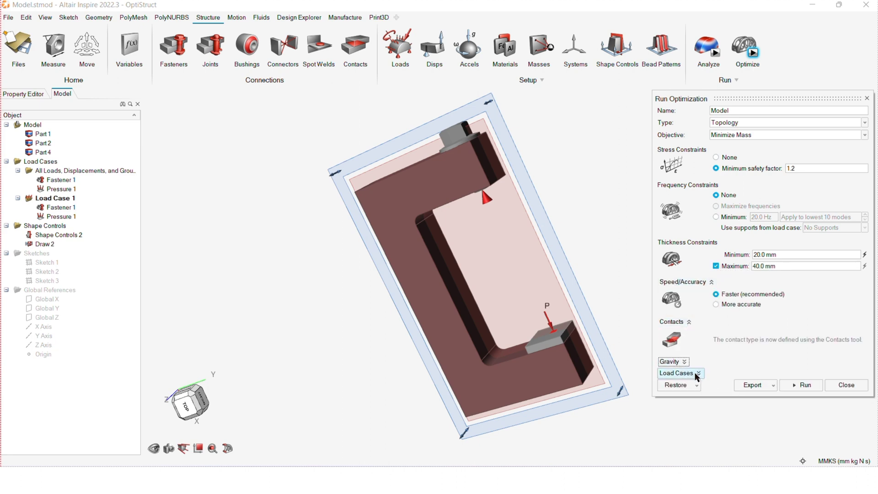
pyautogui.click(845, 385)
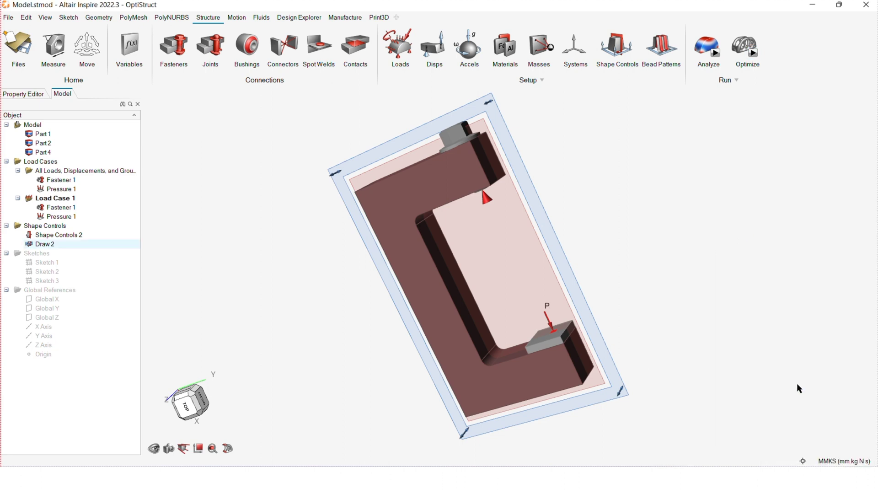
# Step: View the completed Model Min Mass SF 1.2 result and adjust the Shape Explorer topology slider
pyautogui.click(747, 46)
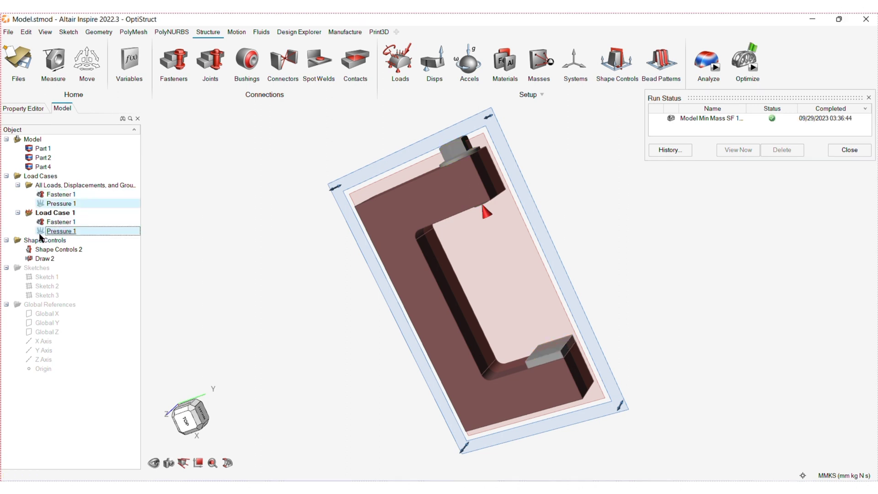
pyautogui.click(738, 150)
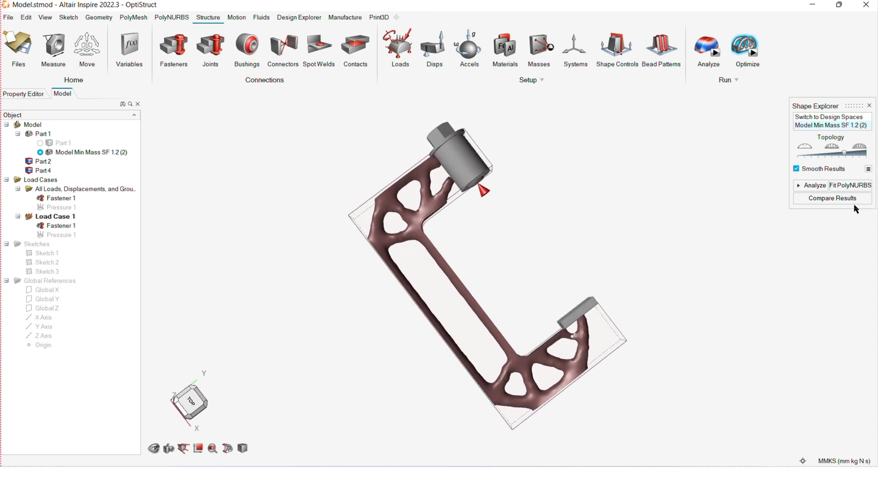
pyautogui.moveTo(843, 152); pyautogui.dragTo(829, 153)
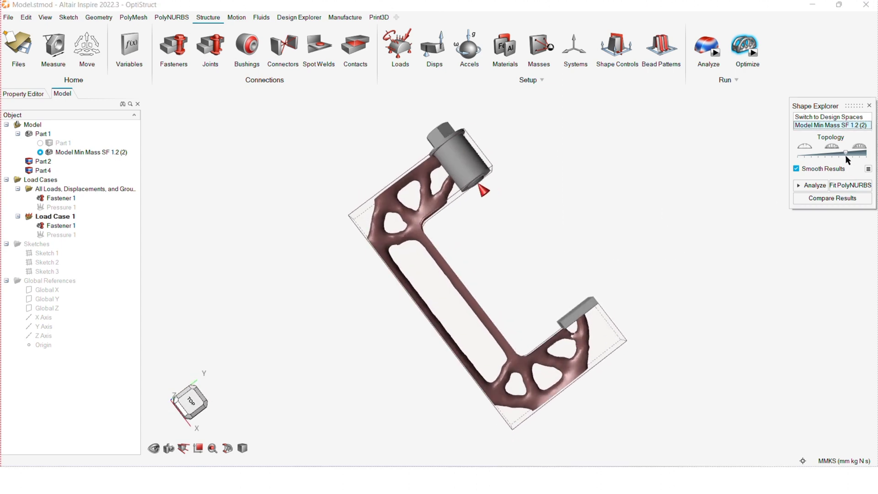
pyautogui.moveTo(493, 252); pyautogui.dragTo(549, 257)
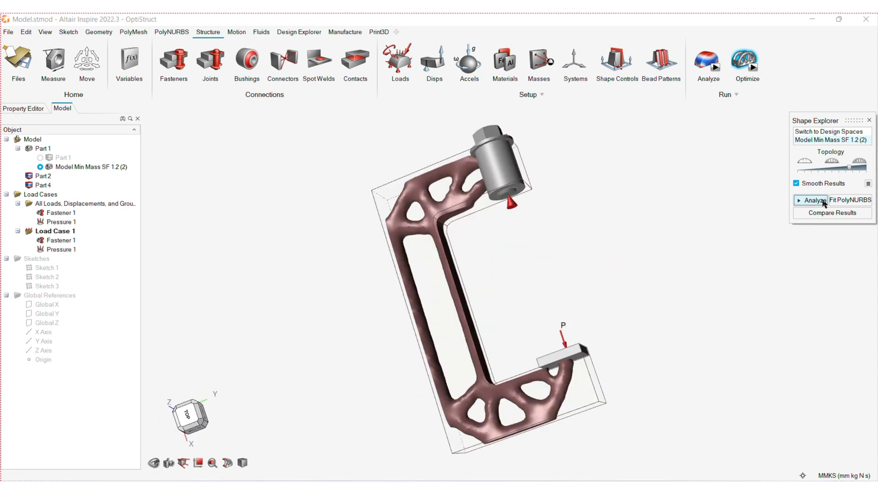
# Step: Analyze the optimized shape and play its displacement animation
pyautogui.click(811, 199)
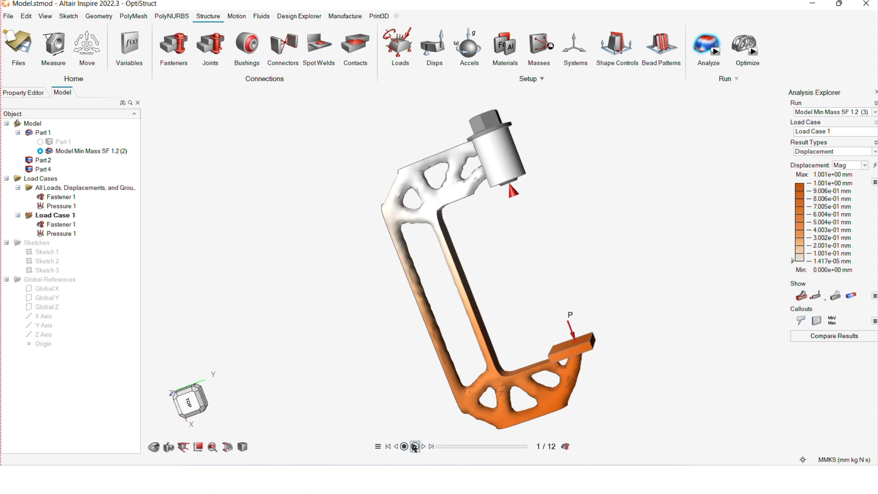
pyautogui.click(414, 446)
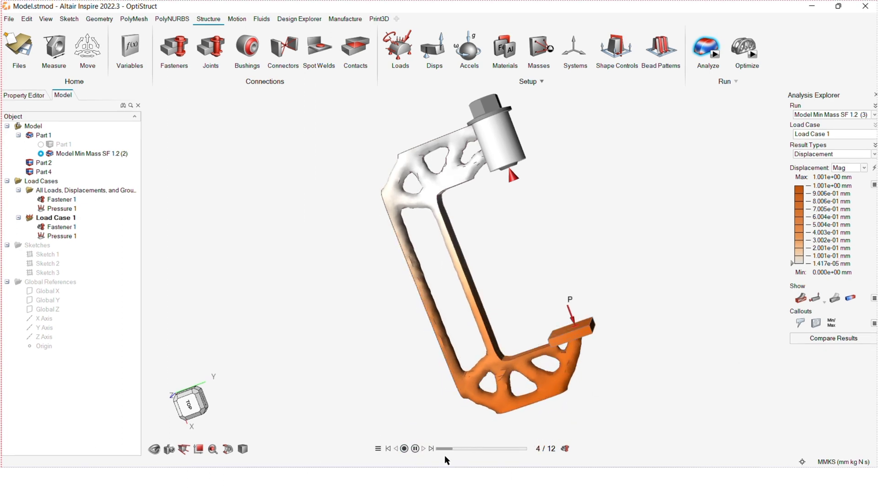
pyautogui.click(387, 448)
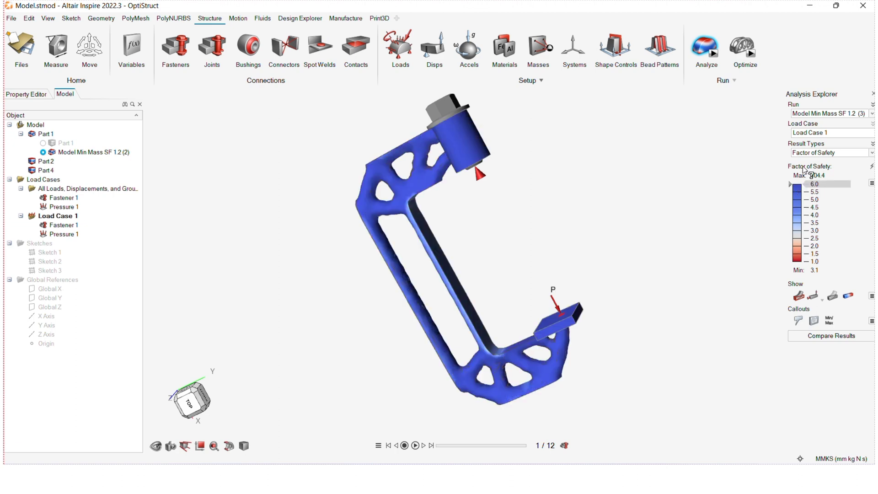
# Step: Show percent-of-yield and factor-of-safety results with min/max callouts marked
pyautogui.click(829, 152)
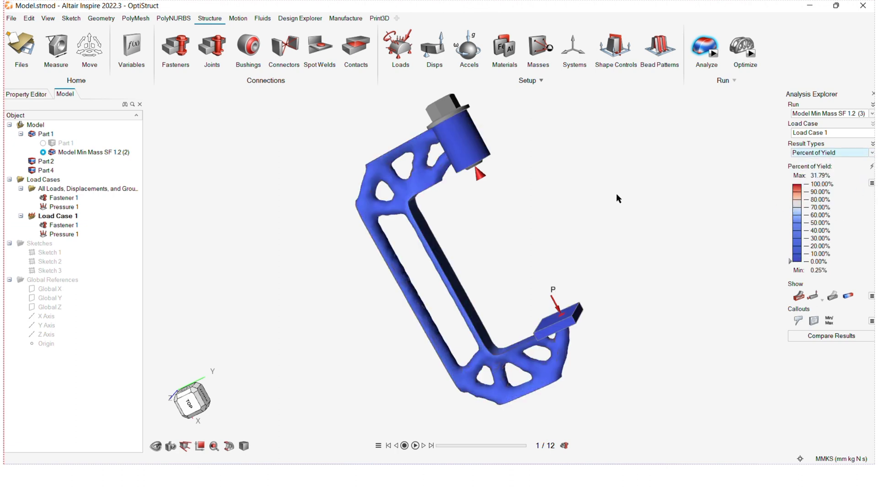
pyautogui.click(828, 321)
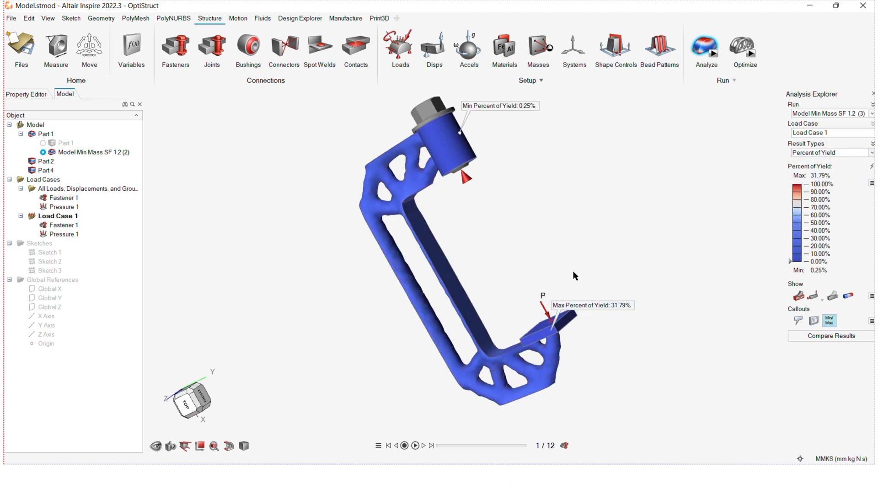
pyautogui.moveTo(573, 275); pyautogui.dragTo(462, 197)
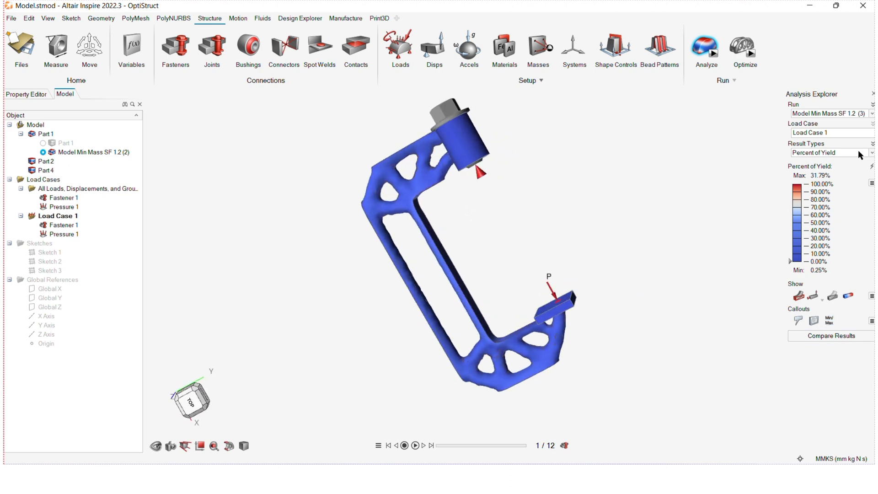
pyautogui.click(830, 152)
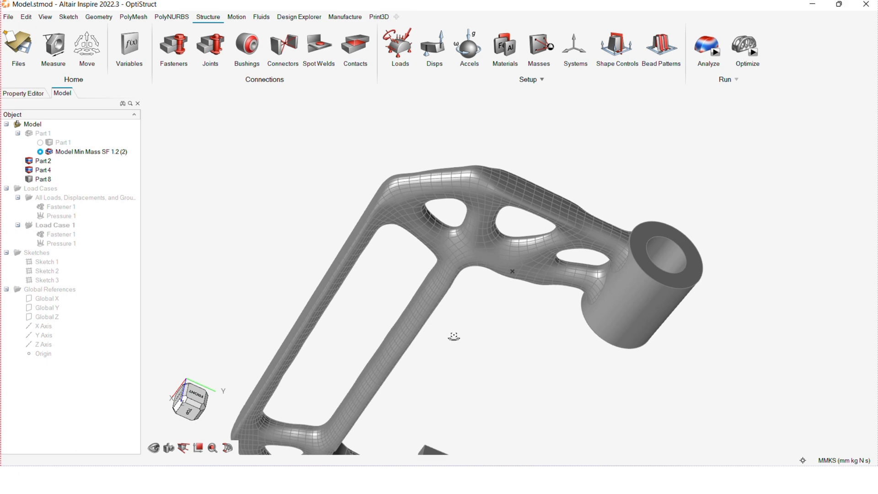
# Step: Orbit around the fitted PolyNURBS Part 8, then return to a full view
pyautogui.moveTo(454, 336); pyautogui.dragTo(468, 241)
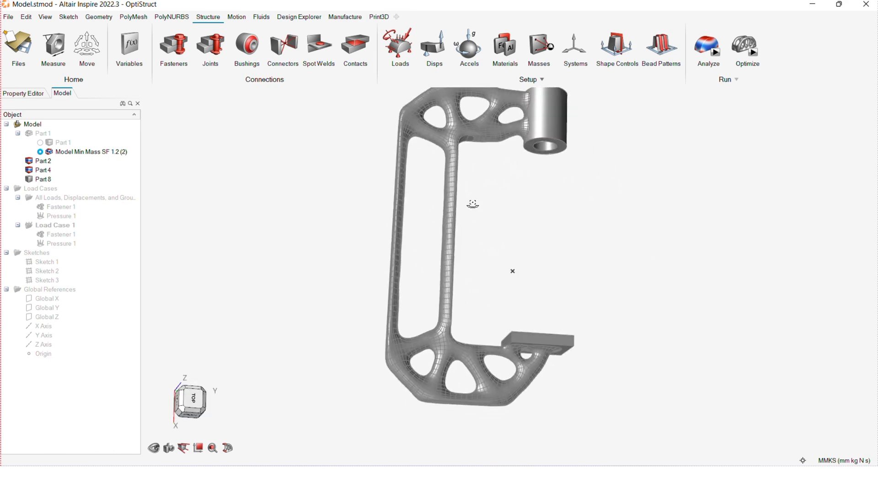
pyautogui.moveTo(474, 204); pyautogui.dragTo(641, 235)
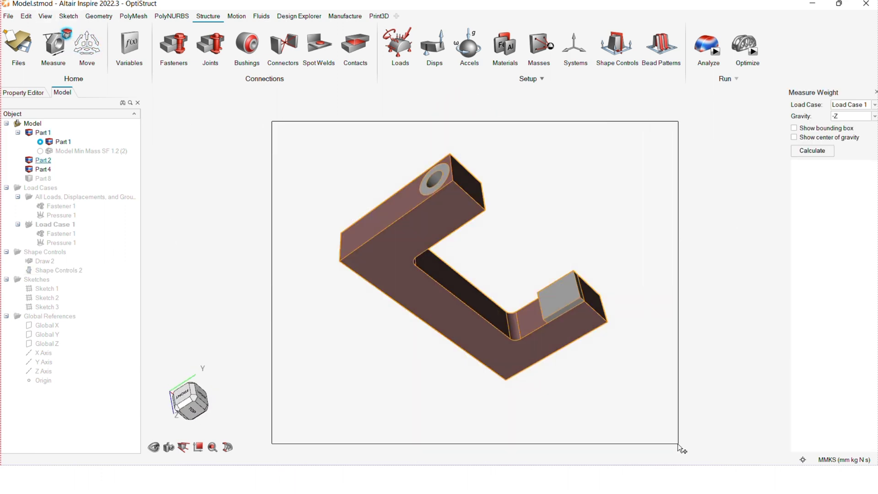
# Step: Weigh Parts 2, 4 and 8, getting a mass of 12.654 kg
pyautogui.click(811, 150)
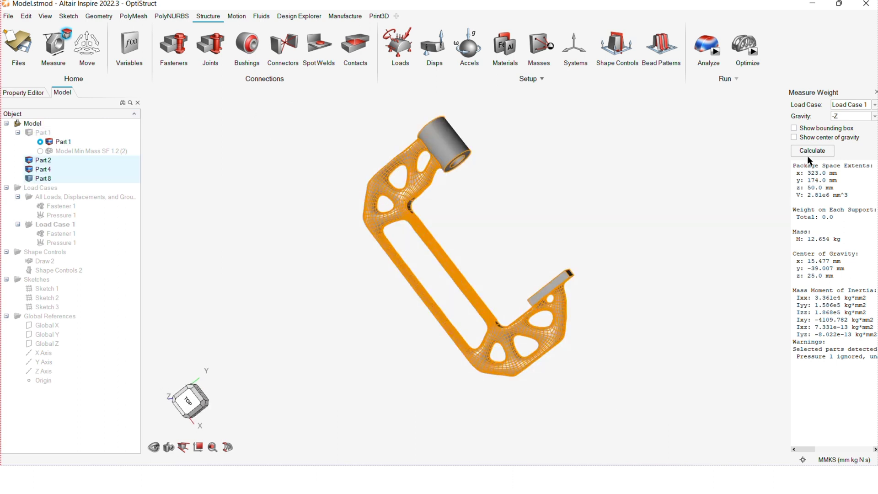
pyautogui.click(811, 150)
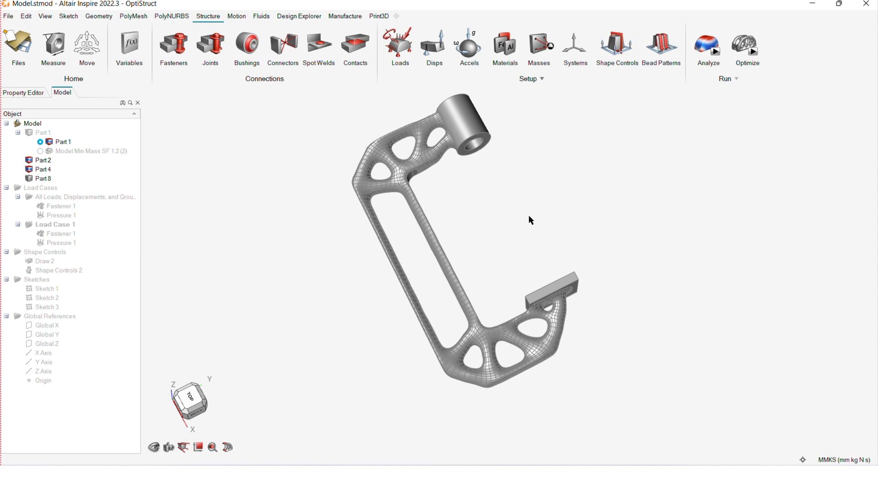
pyautogui.moveTo(197, 286)
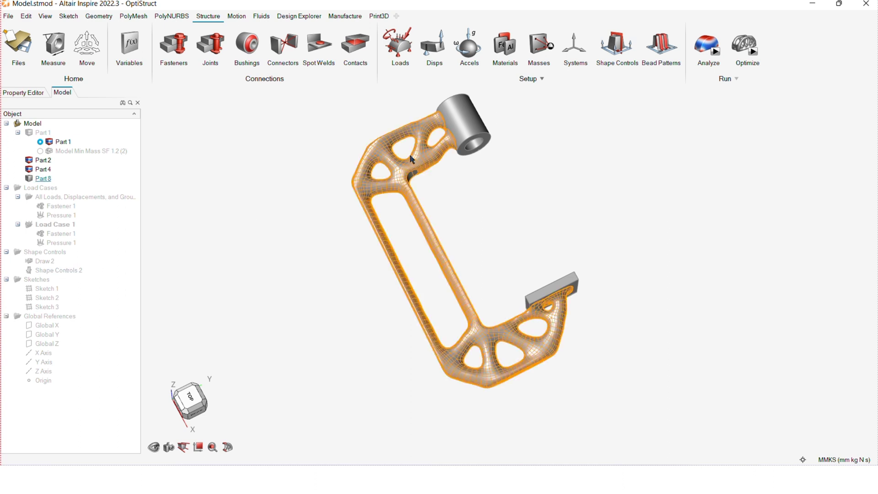
pyautogui.moveTo(421, 145)
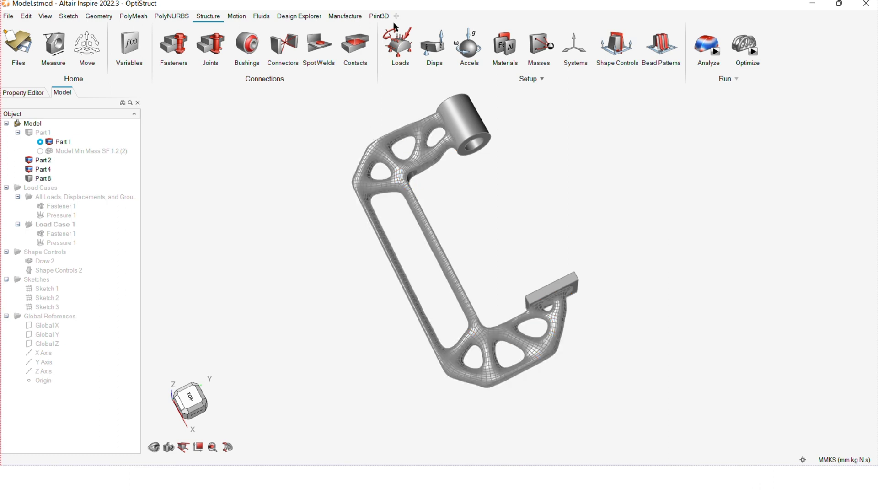
pyautogui.moveTo(382, 11)
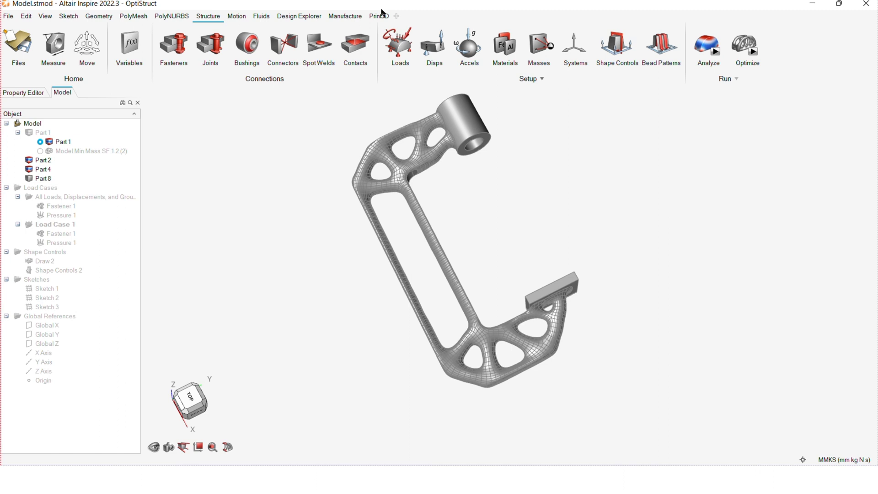
pyautogui.moveTo(389, 19)
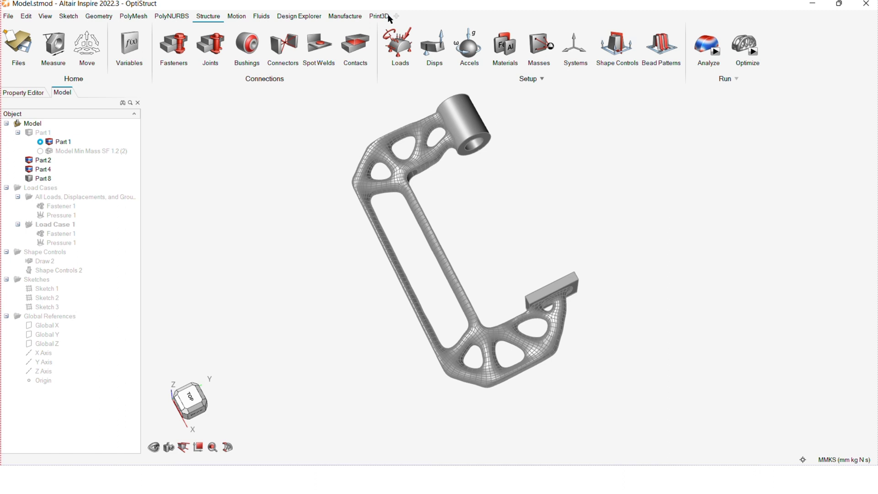
pyautogui.moveTo(406, 15)
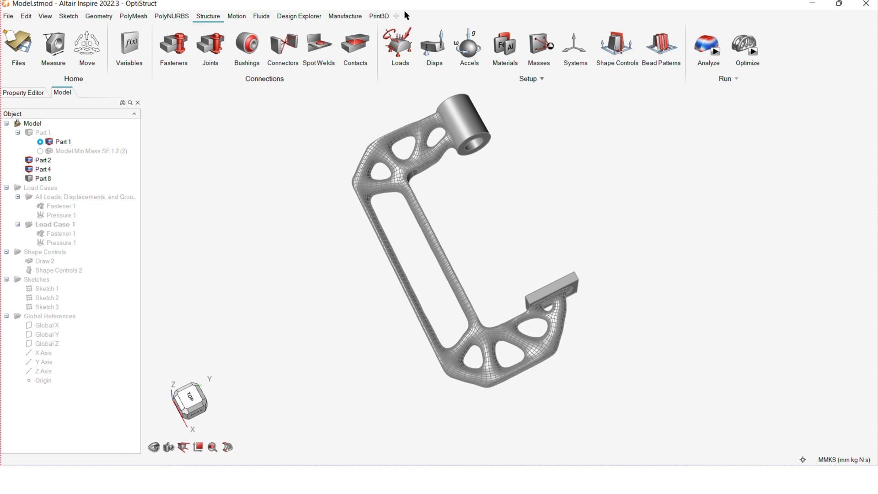
pyautogui.moveTo(383, 18)
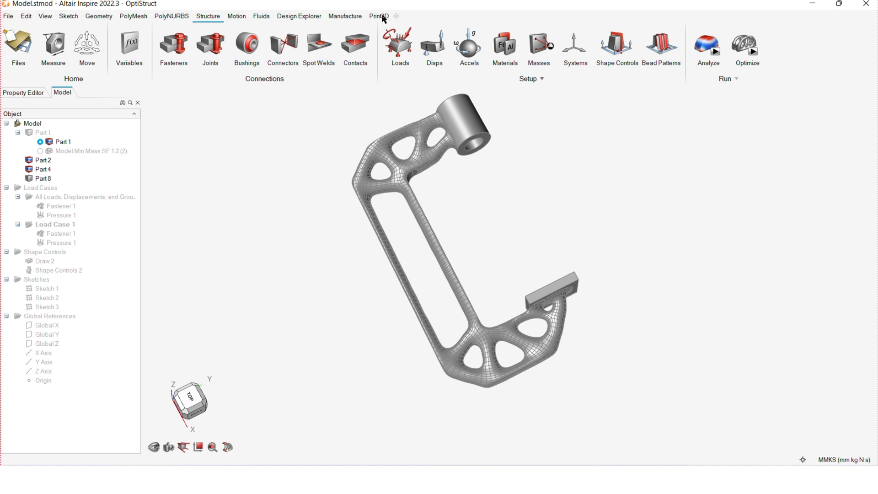